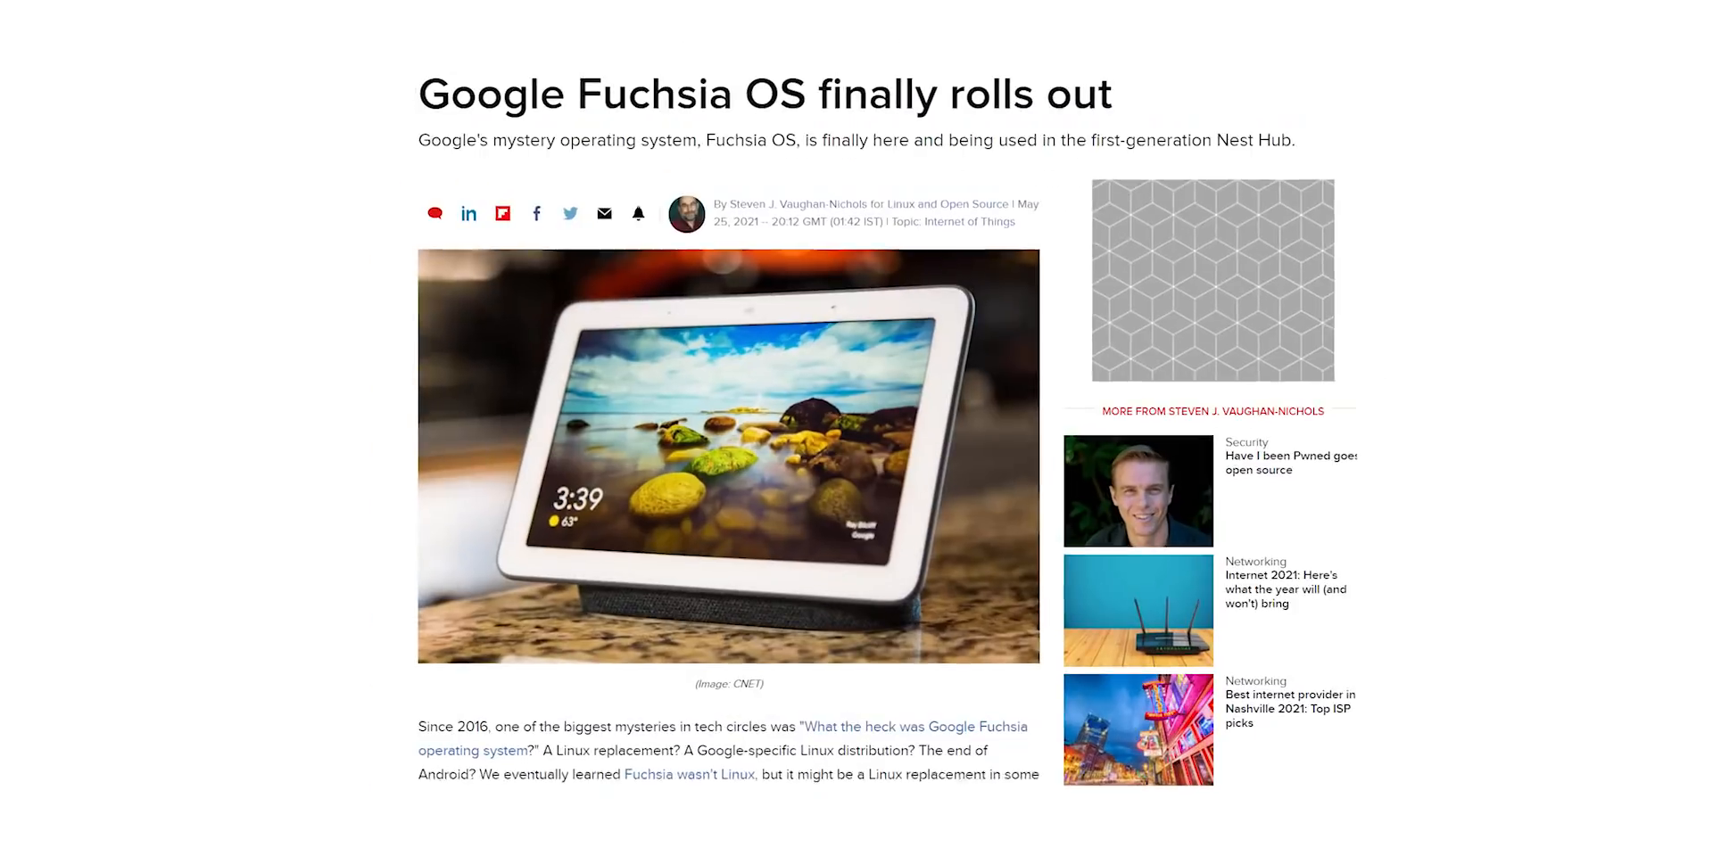
{"action": "scroll", "scroll_direction": "down", "scroll_amount": 3}
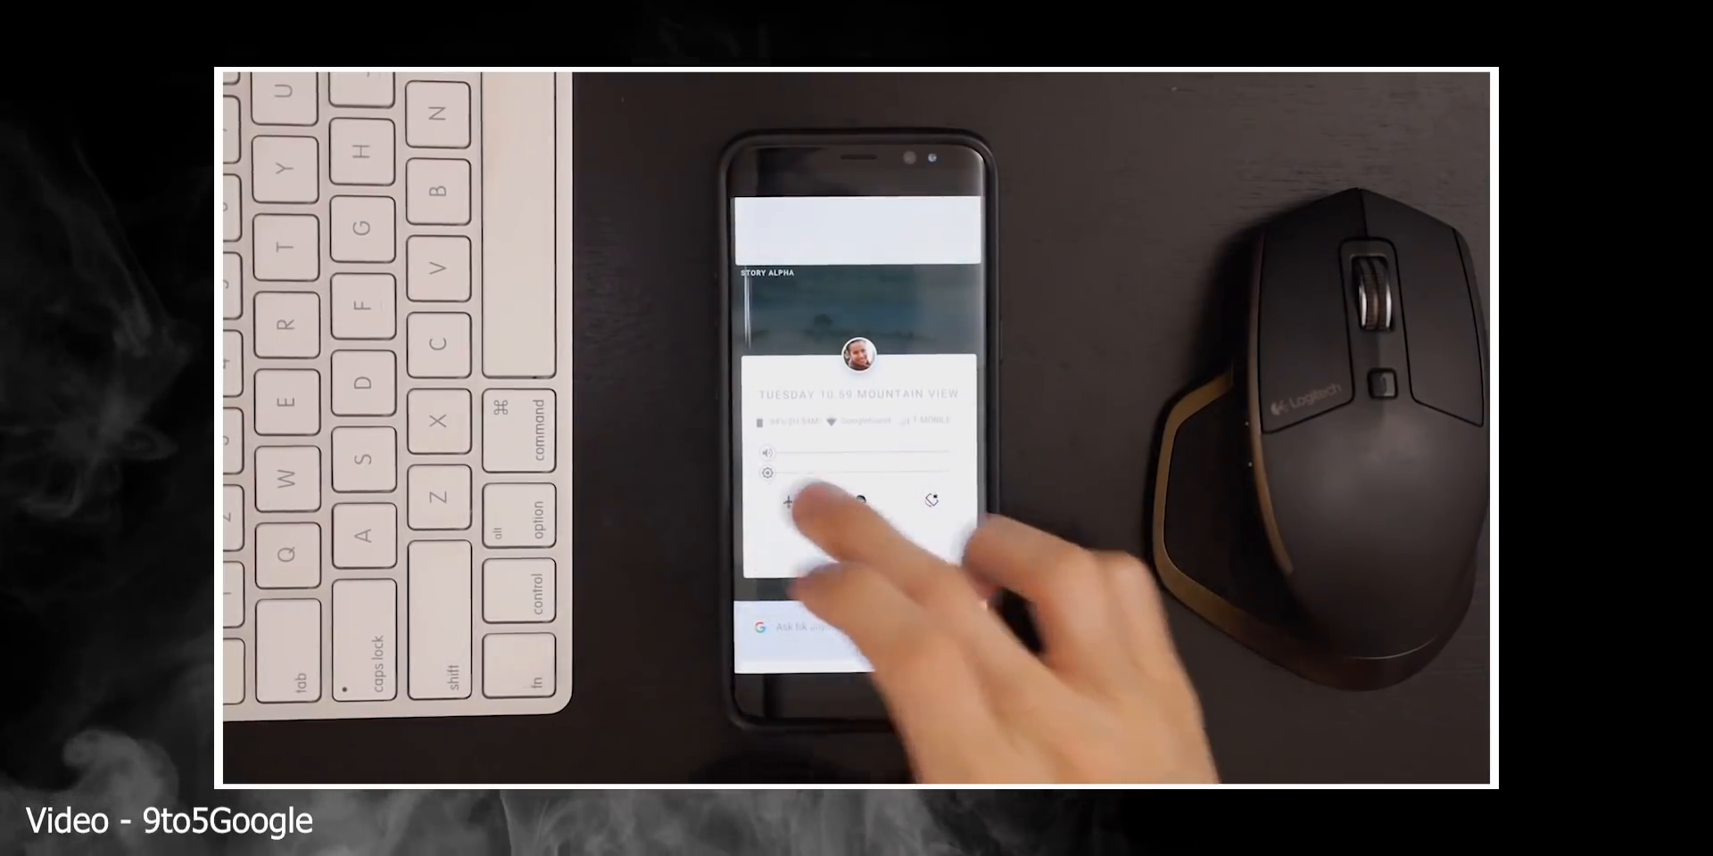
{"action": "left_click", "coordinate": [859, 500]}
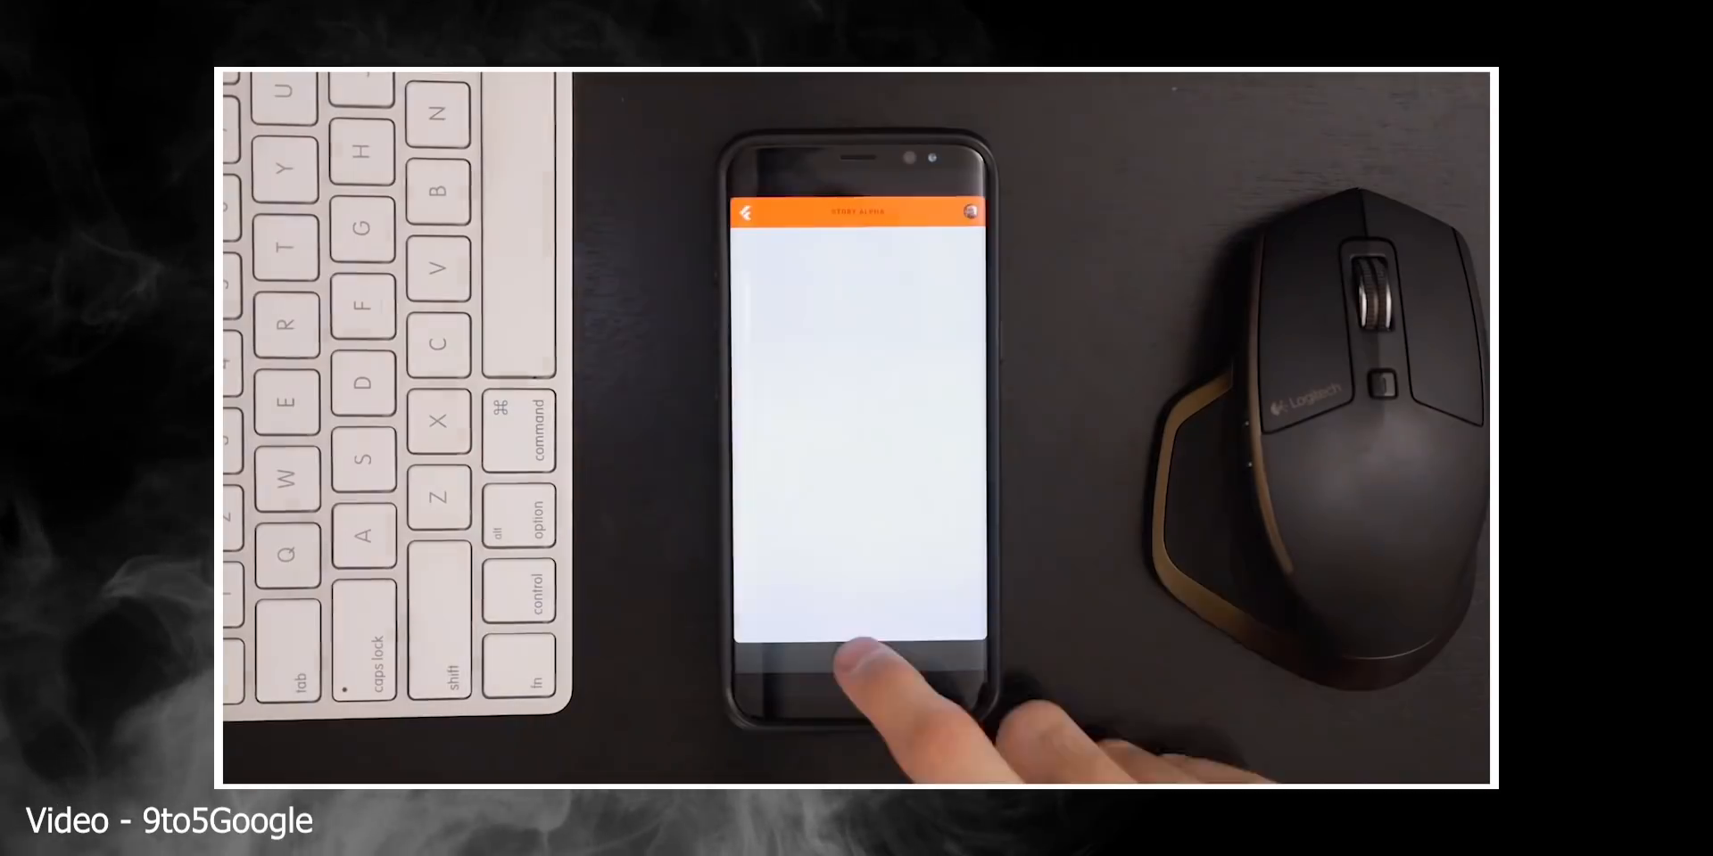
{"action": "left_click", "coordinate": [858, 655]}
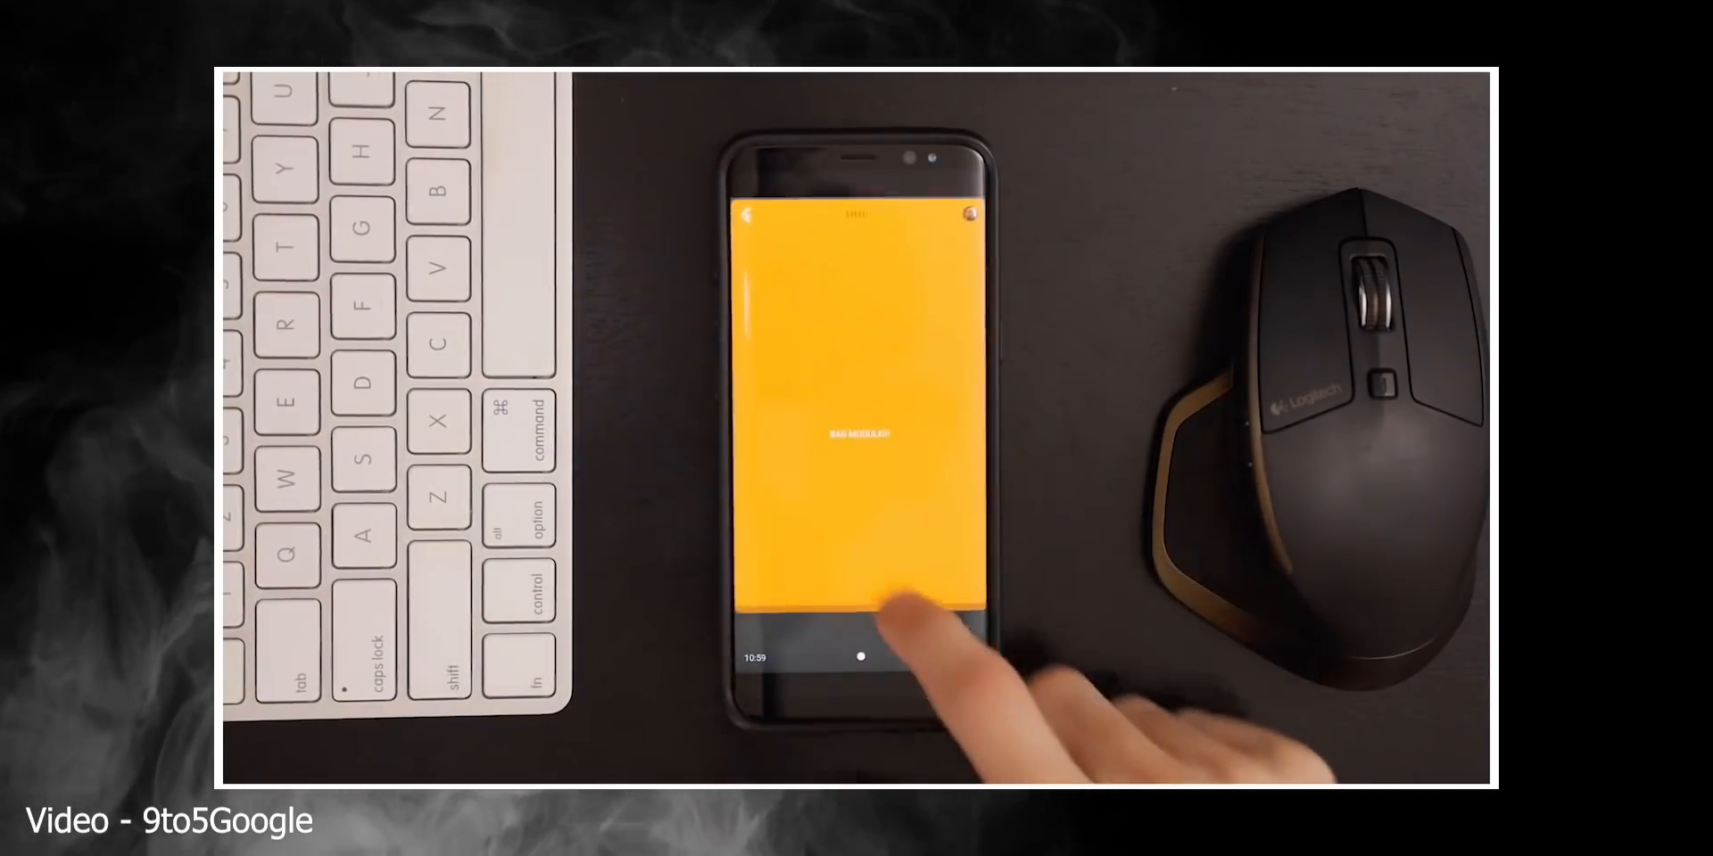